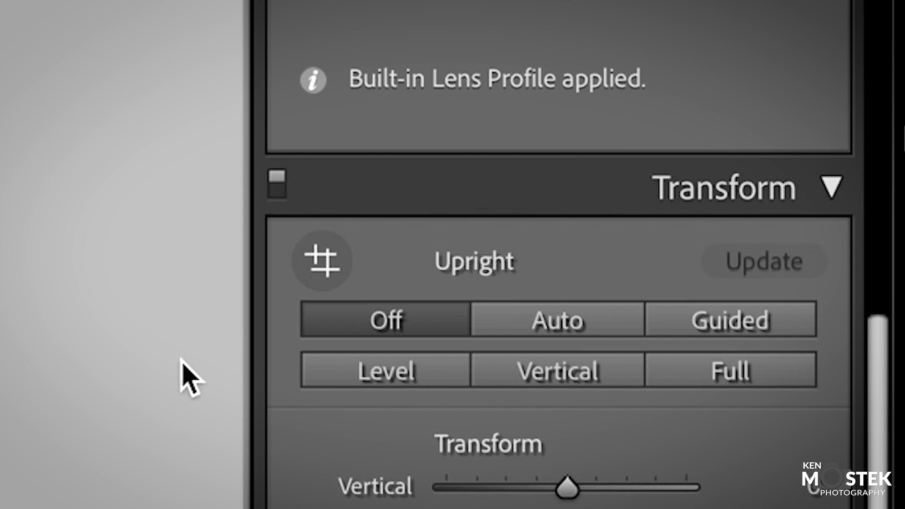
mouse_move(161, 315)
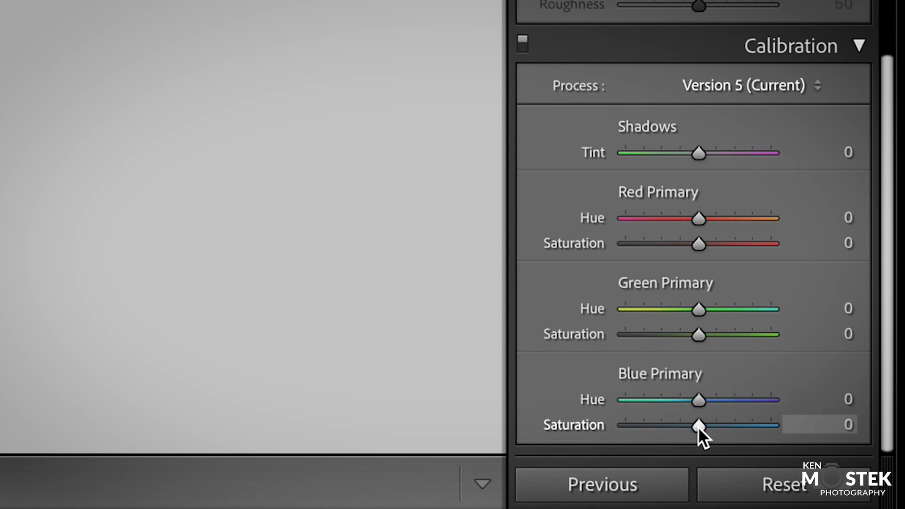
Raise the Blue Primary saturation in Calibration from 0 to +13
left_click_drag(699, 429, 710, 429)
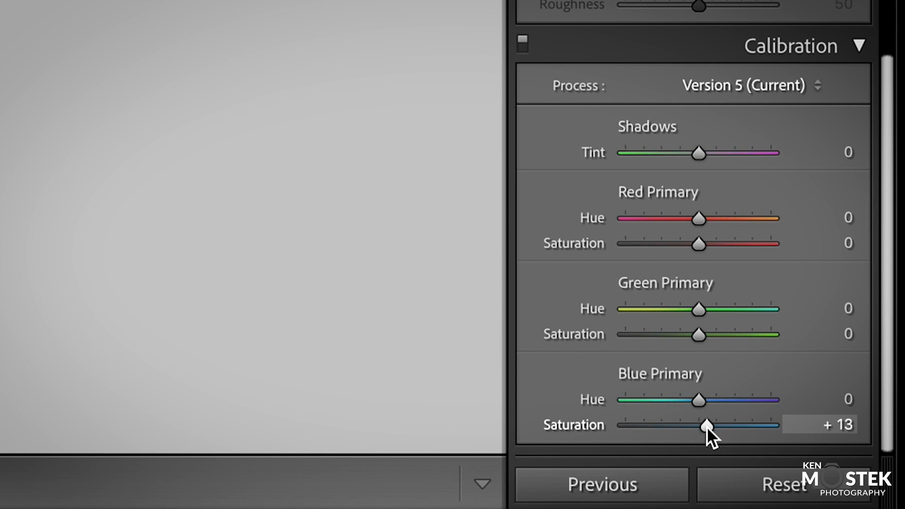